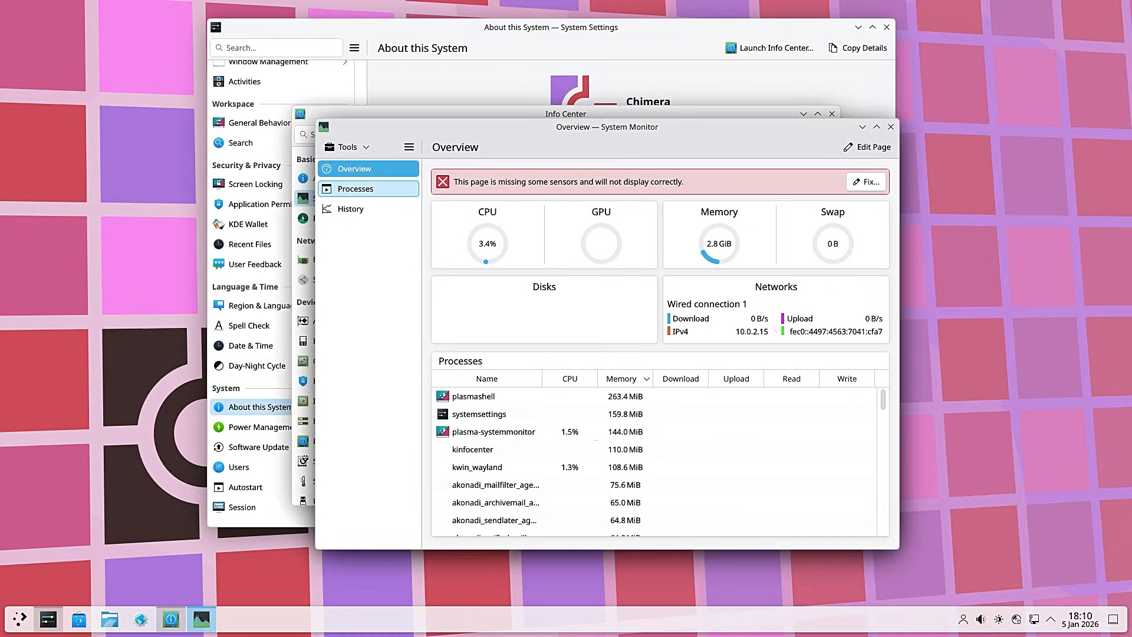
Show System Monitor's Processes list and scroll through the process table to its end.
click(355, 189)
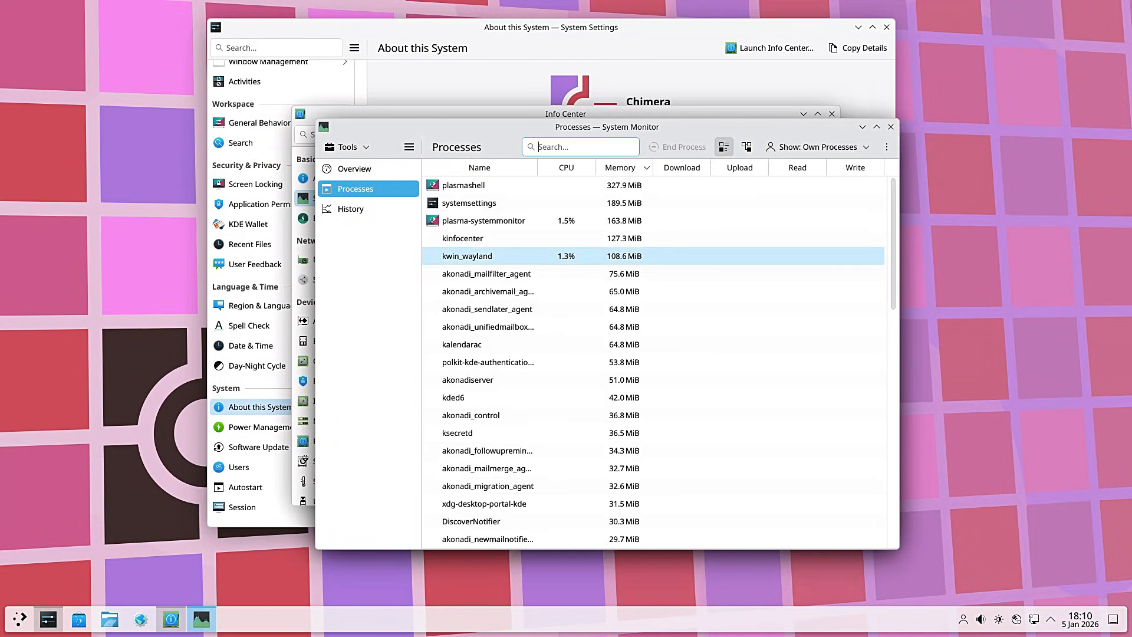
scroll(down, 3)
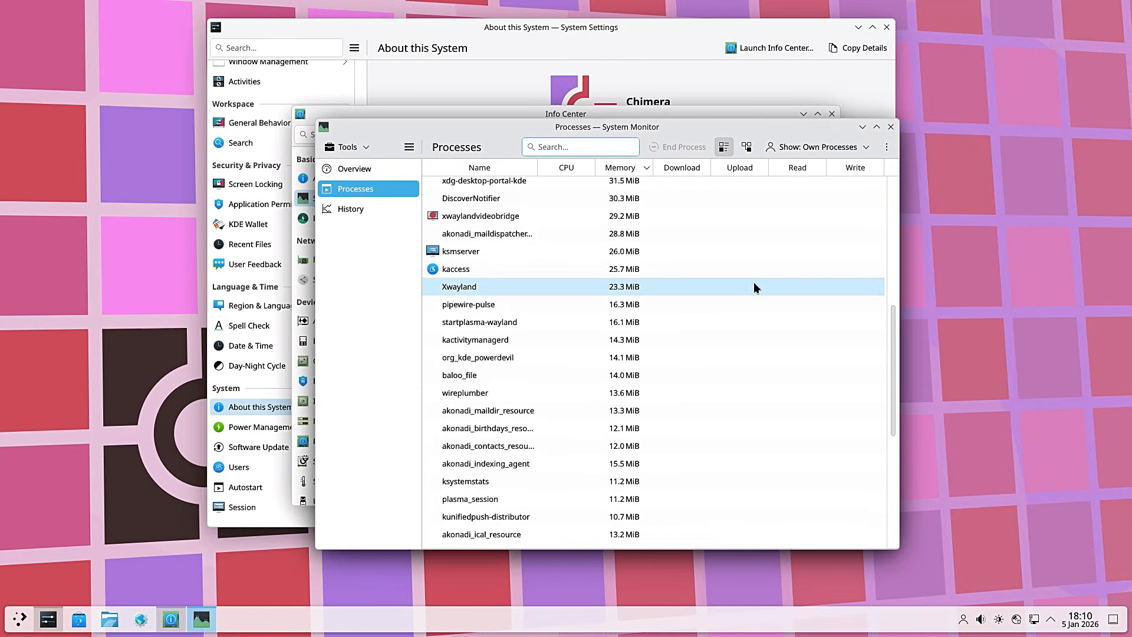
scroll(down, 3)
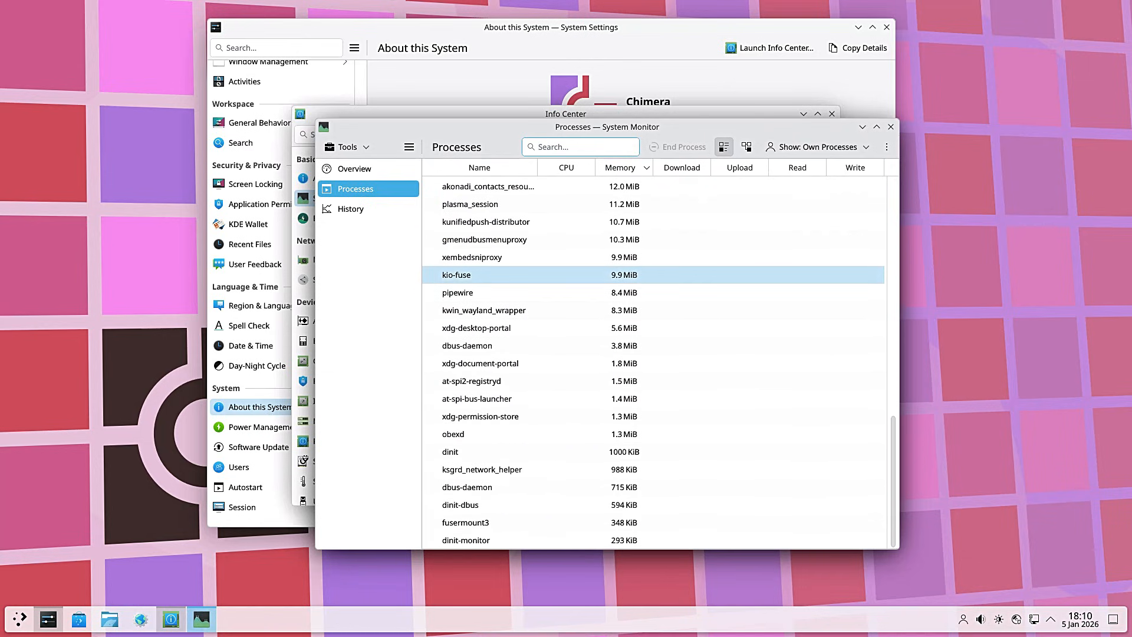
click(353, 168)
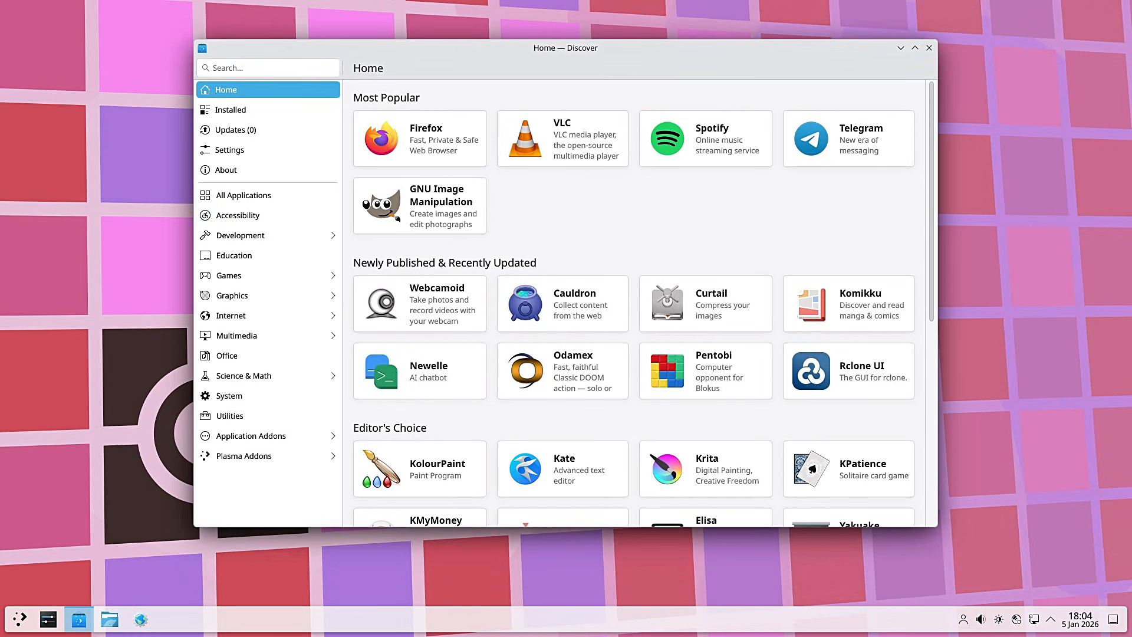
mouse_move(454, 142)
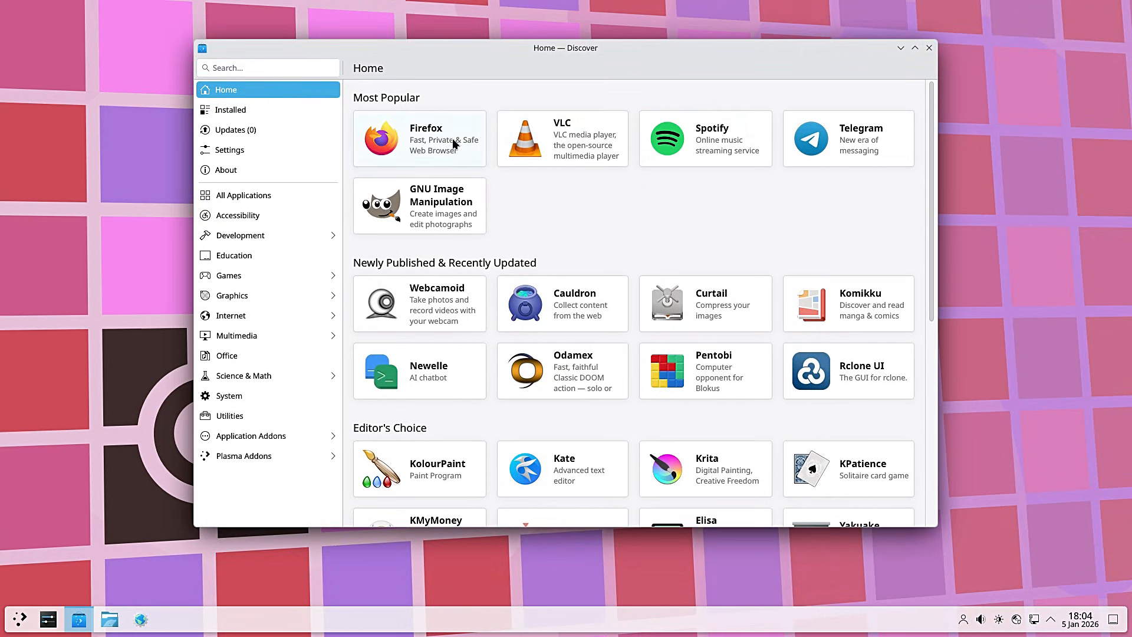
click(419, 139)
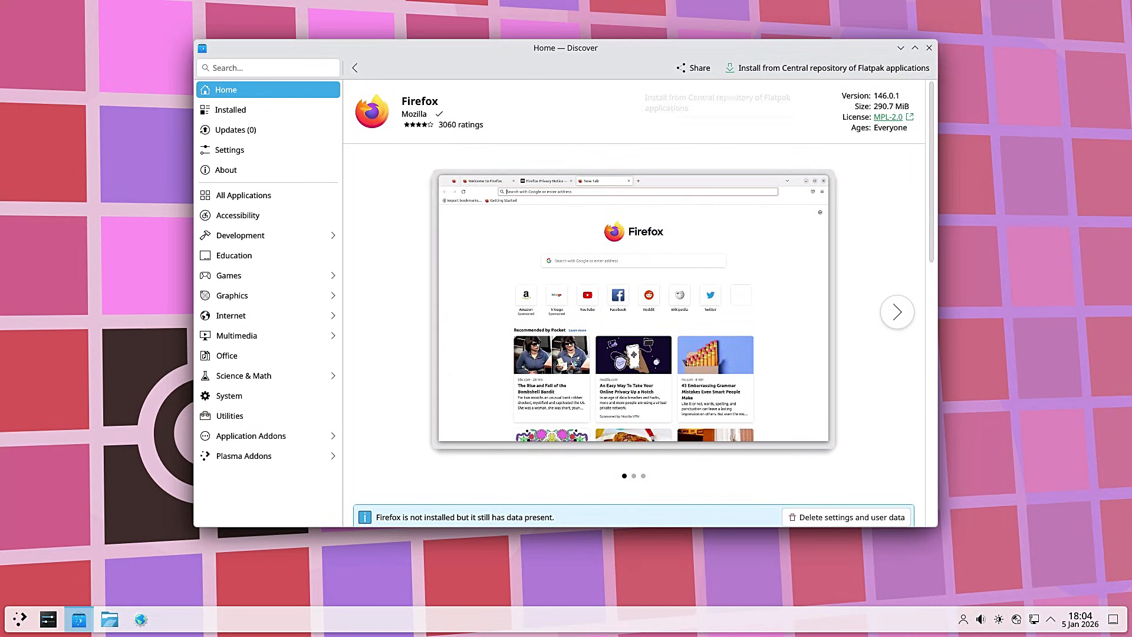
click(354, 67)
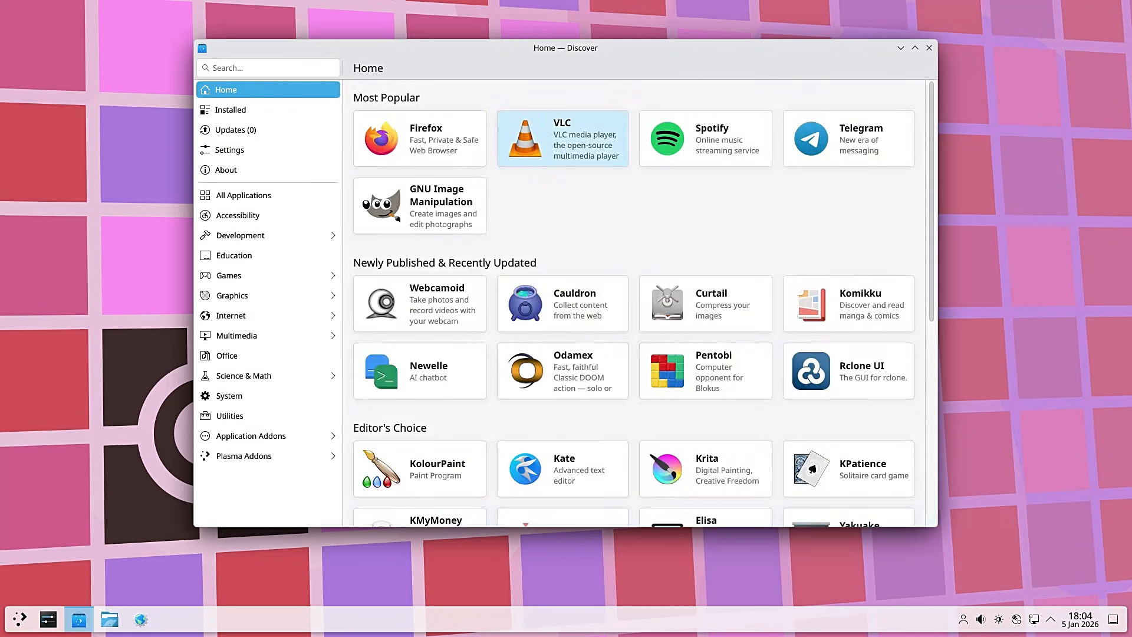
click(562, 138)
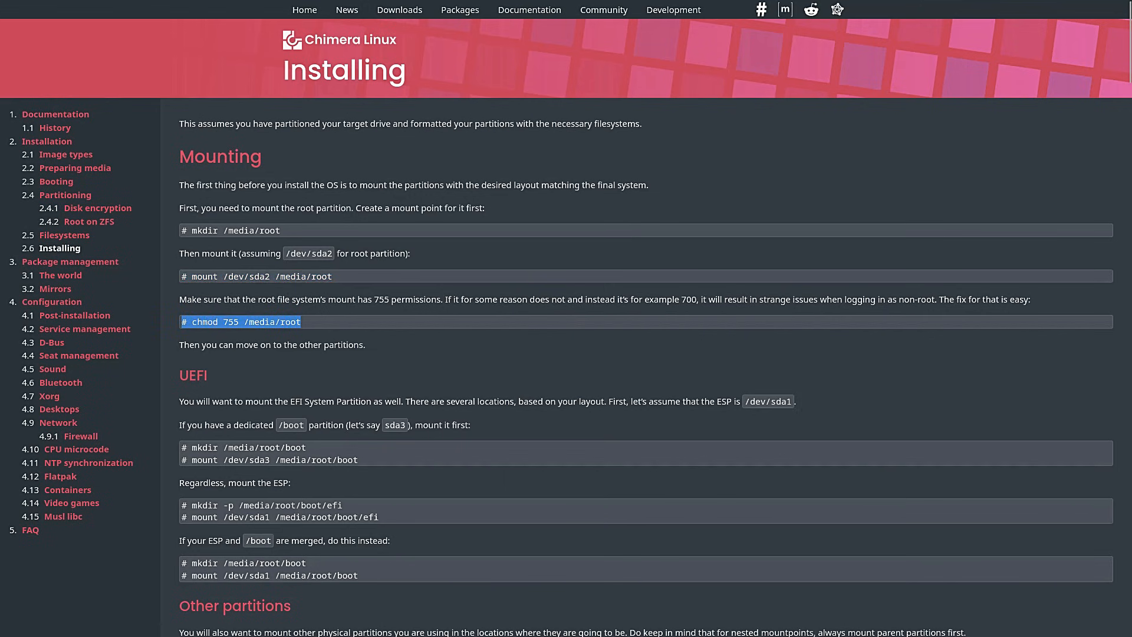
Scroll the Installing guide from Mounting past Prepare the system to the Fstab section.
scroll(down, 3)
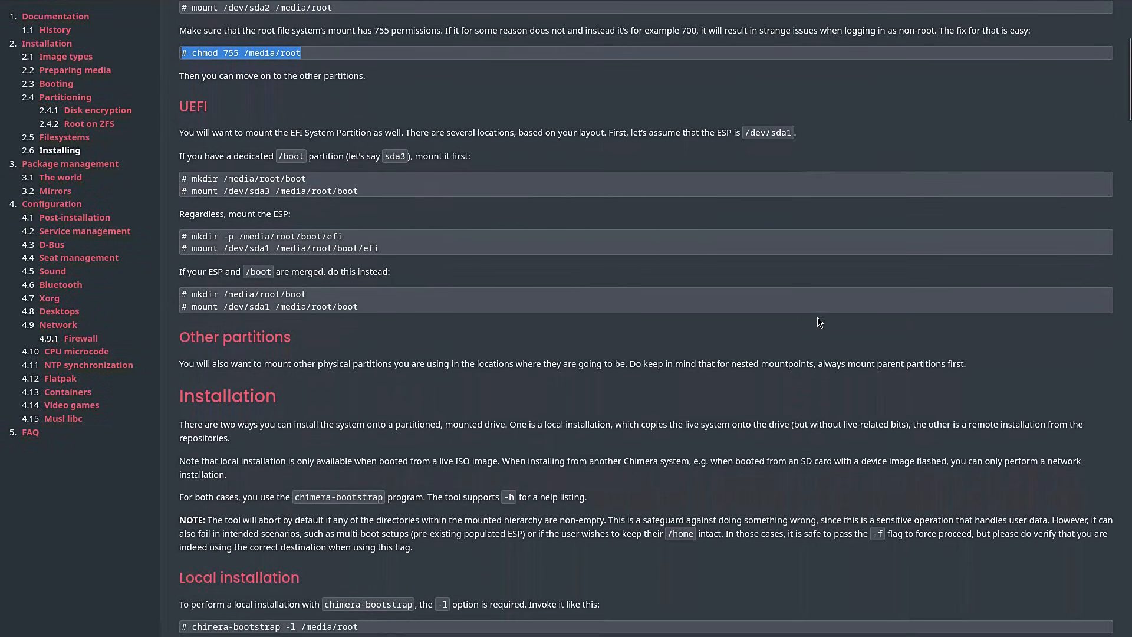
scroll(down, 3)
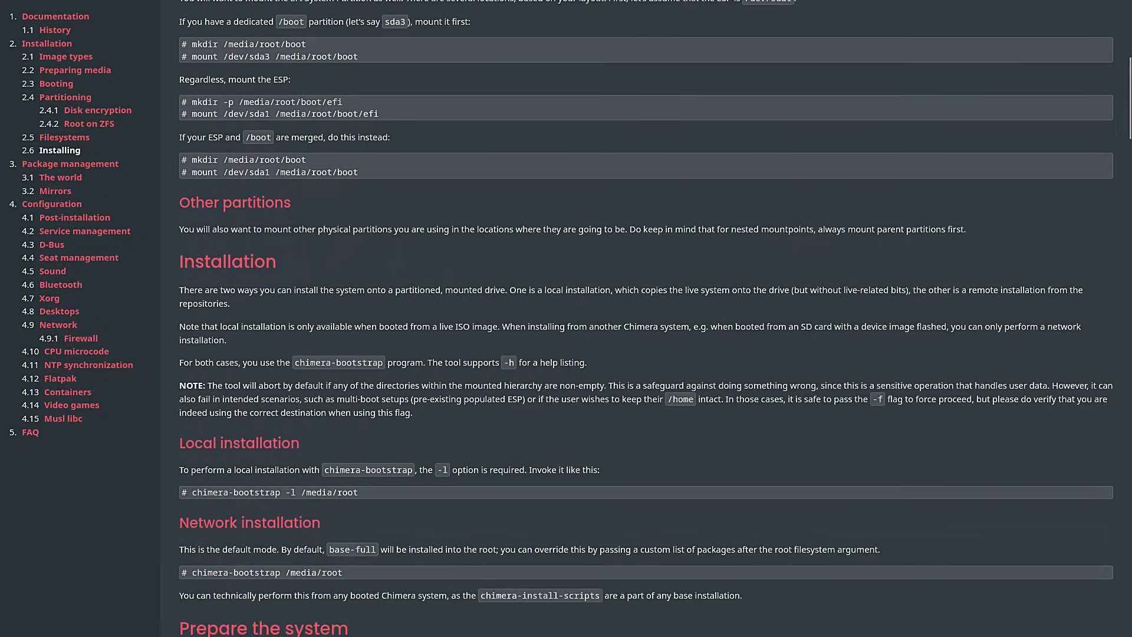
scroll(down, 3)
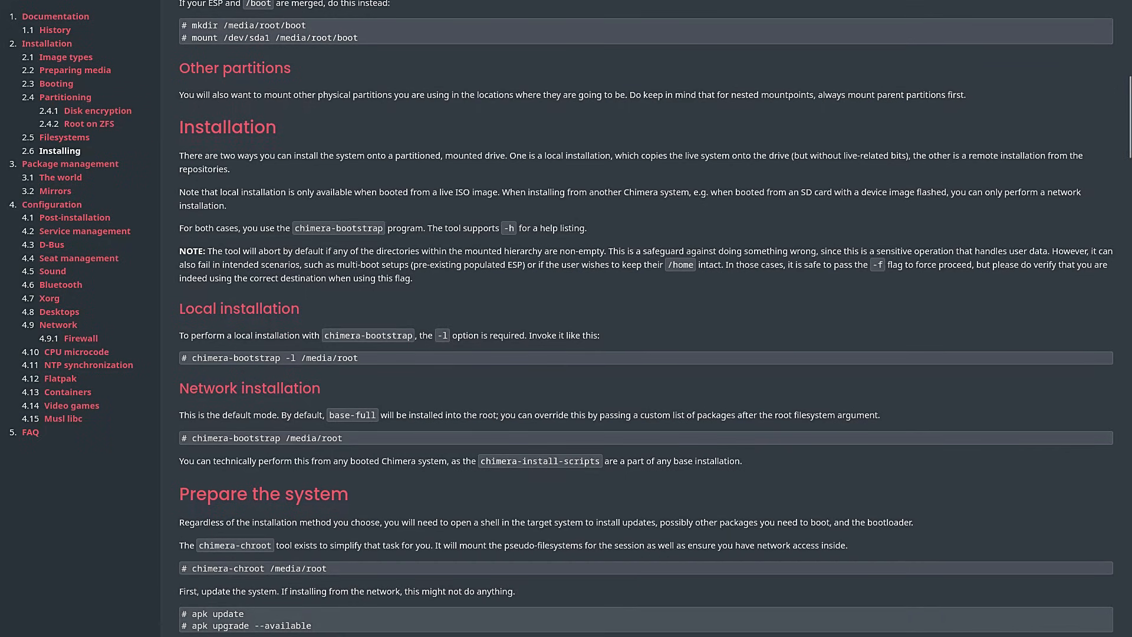
scroll(down, 3)
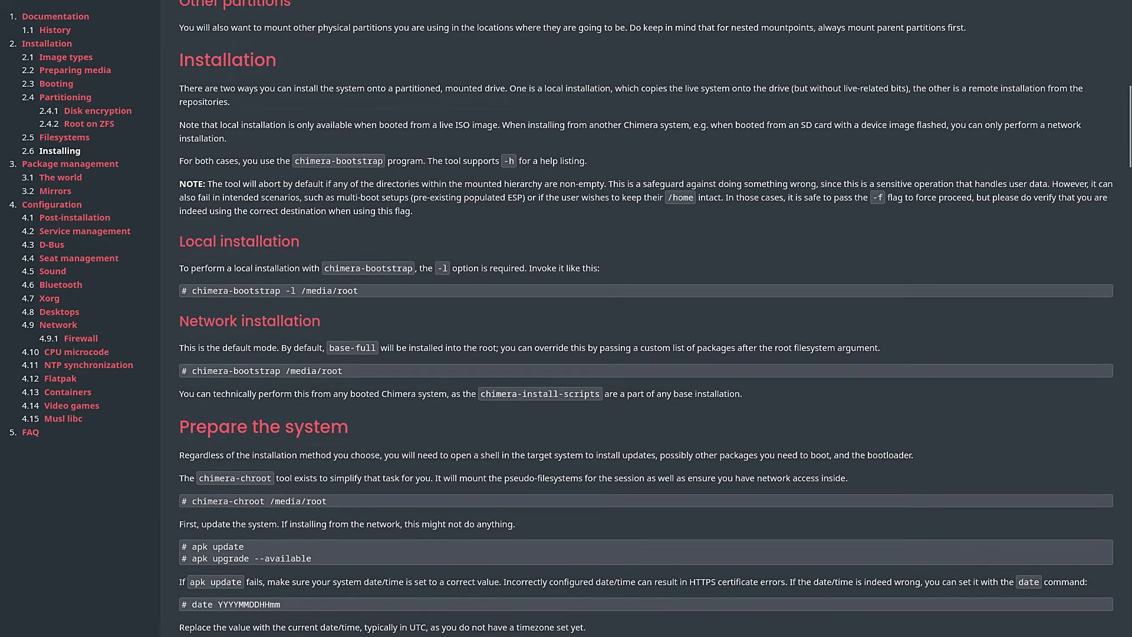
scroll(down, 3)
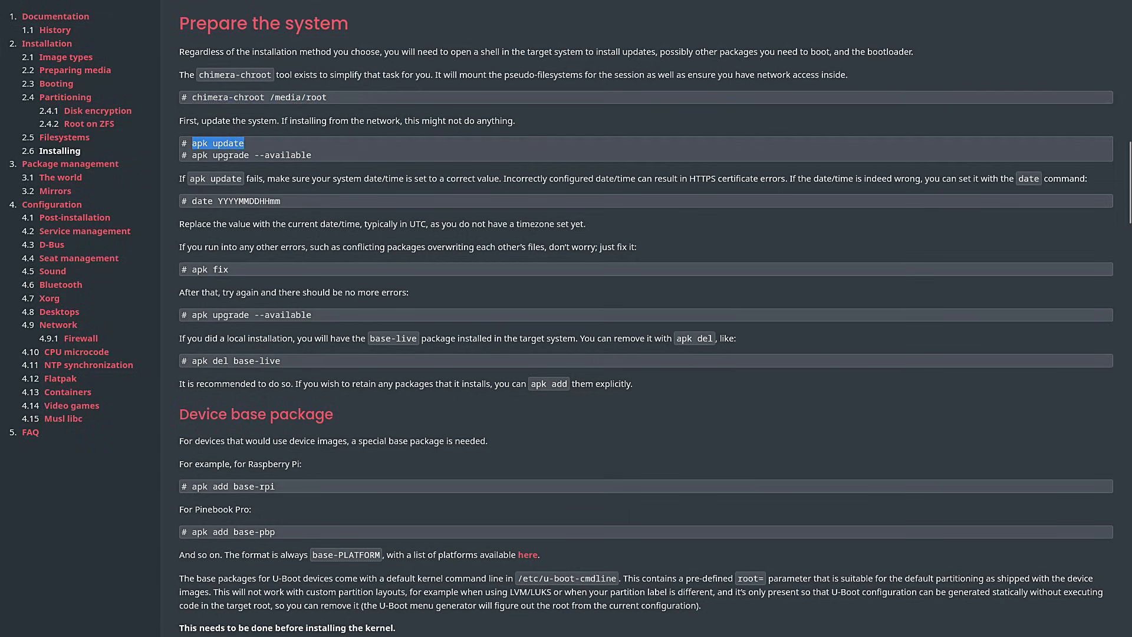
scroll(down, 3)
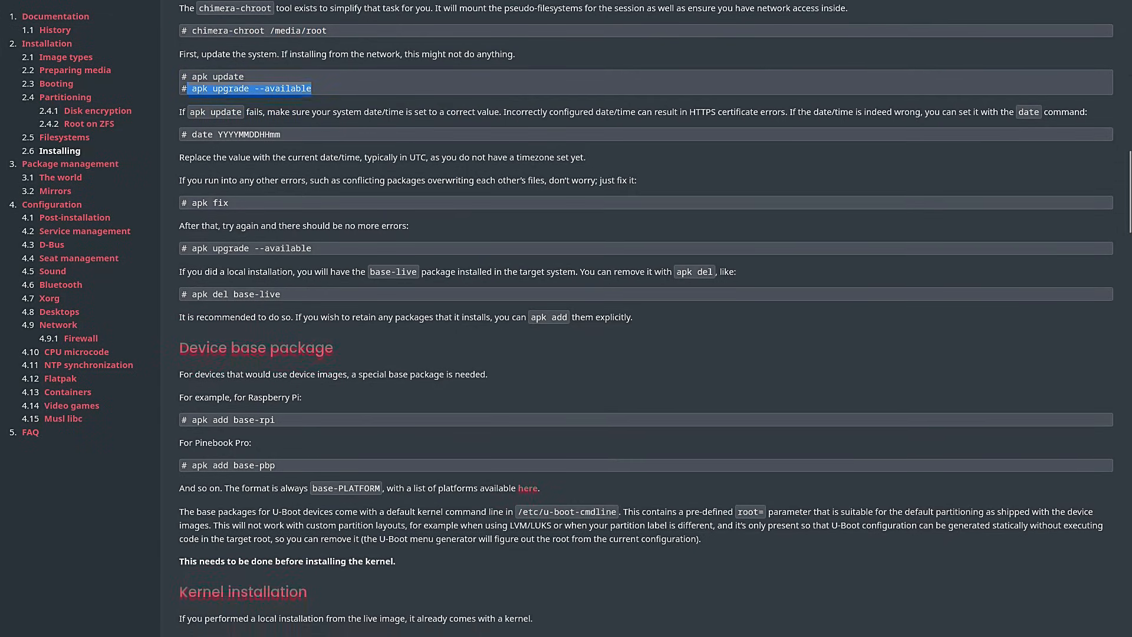
scroll(down, 3)
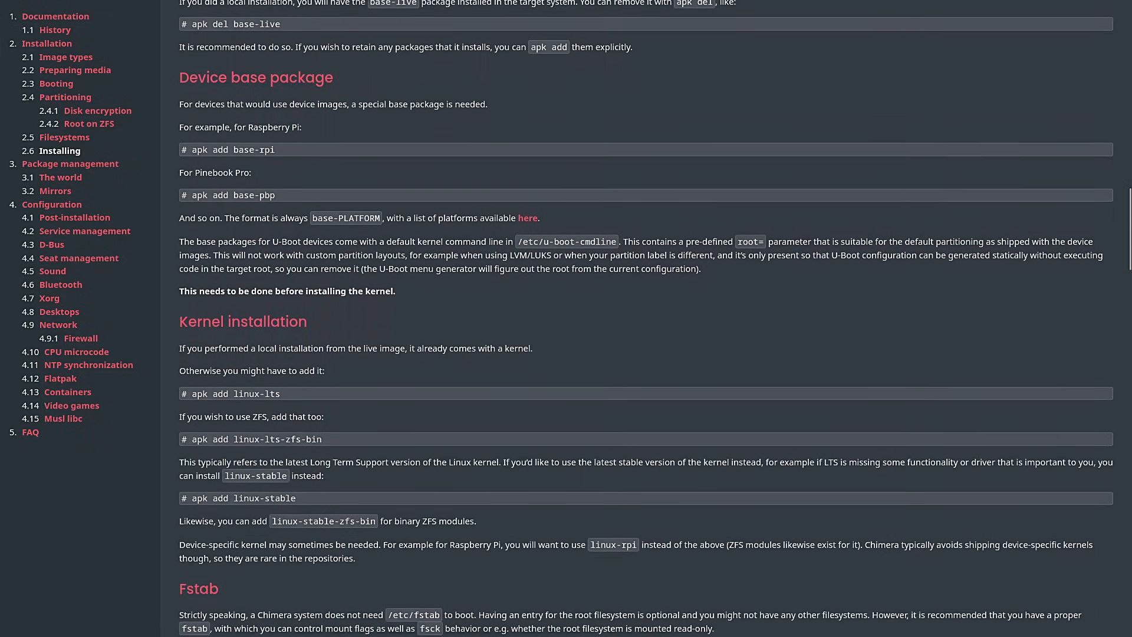
scroll(down, 3)
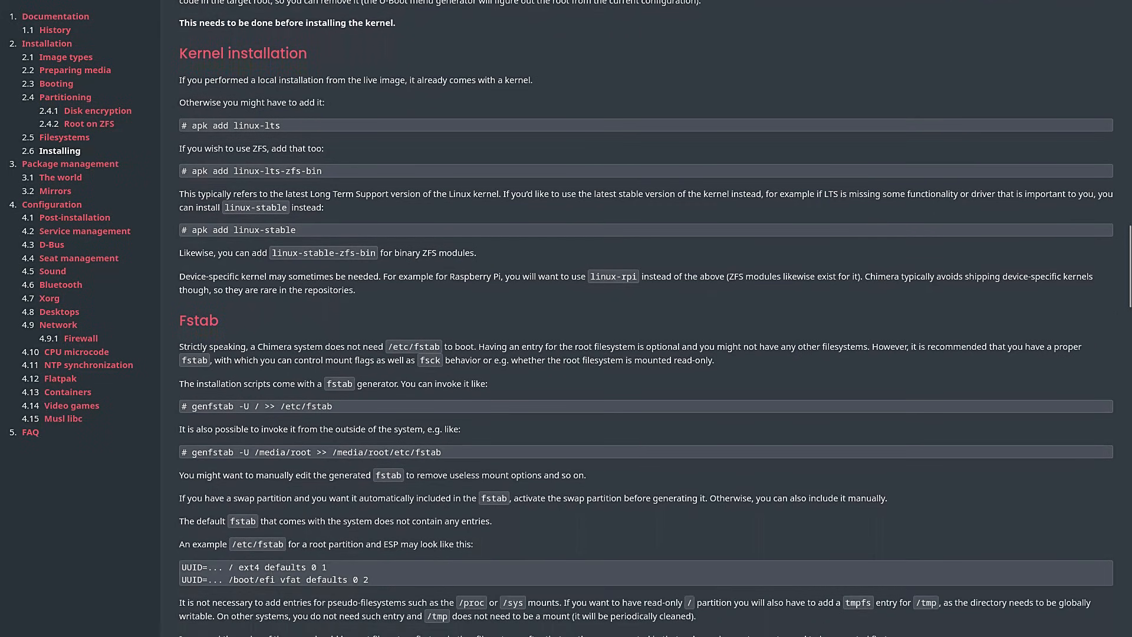
scroll(down, 3)
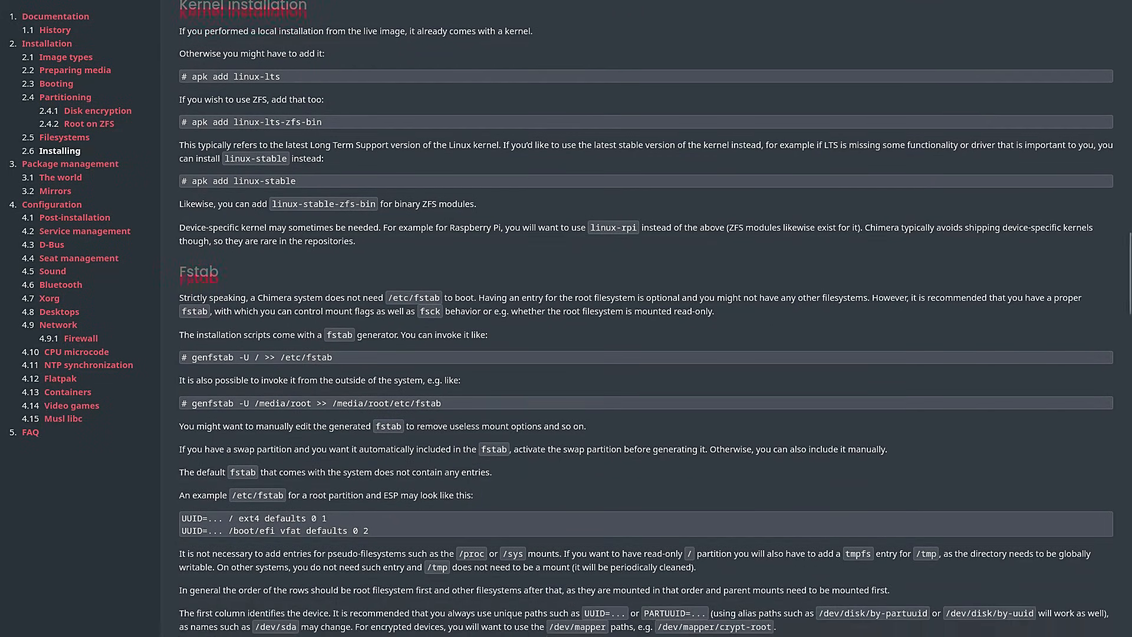
scroll(down, 3)
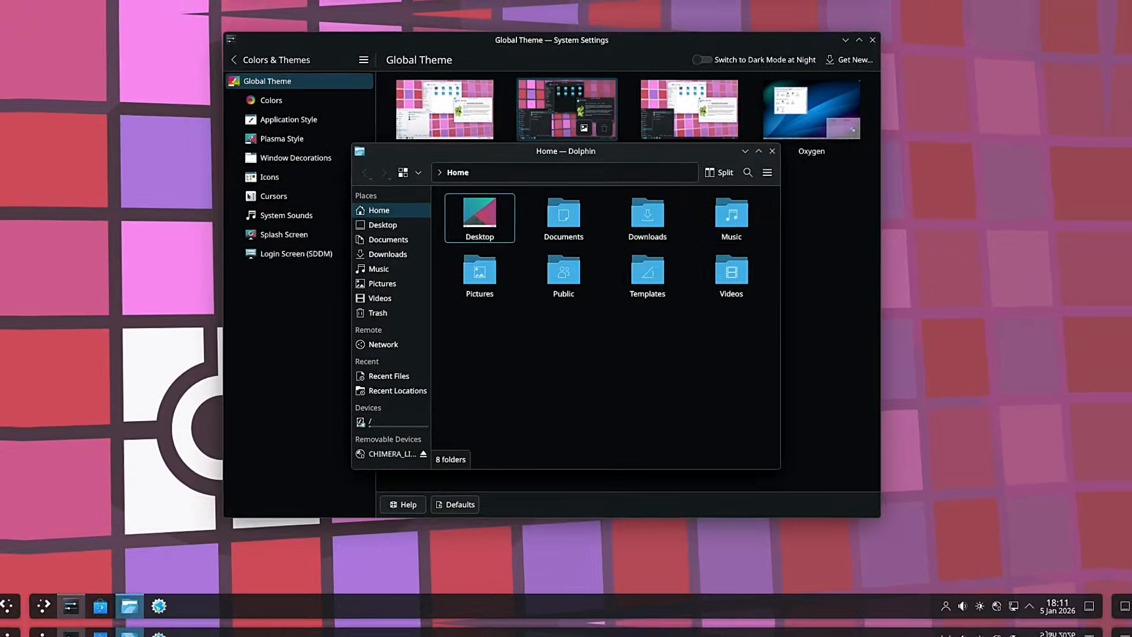
Close the file manager and apply the Oxygen icon theme in the Icons settings.
click(772, 151)
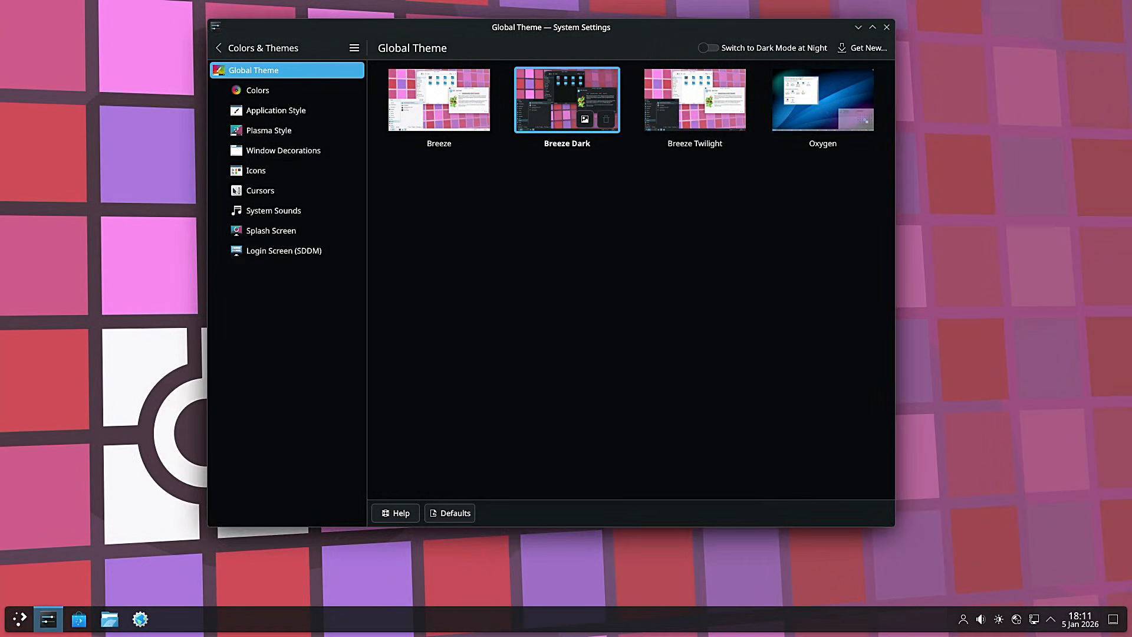
click(255, 171)
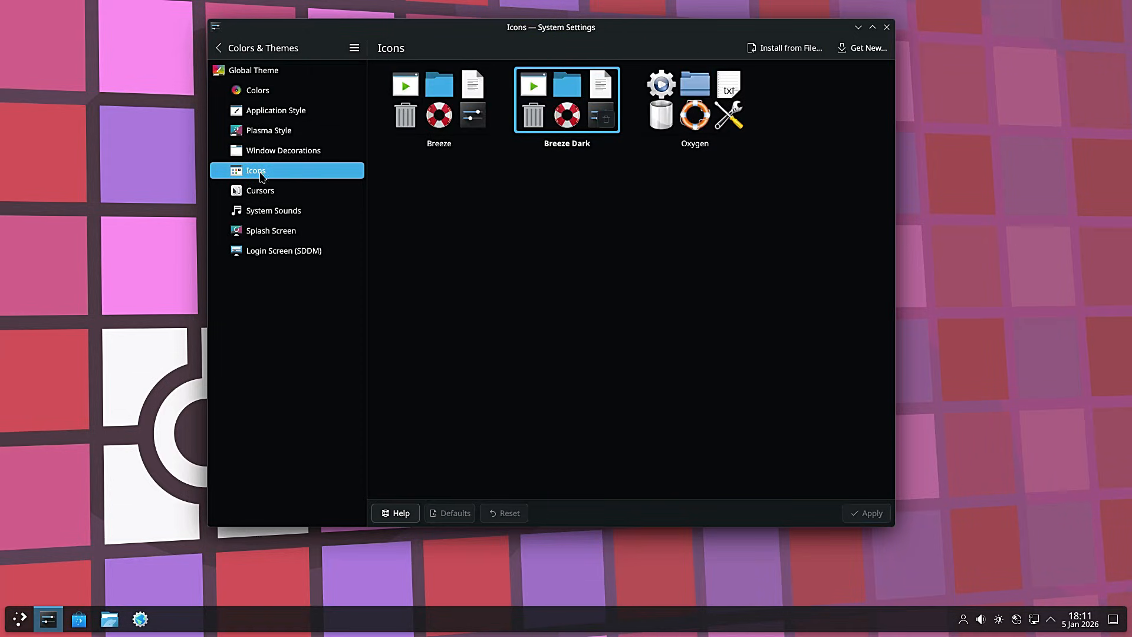
click(694, 100)
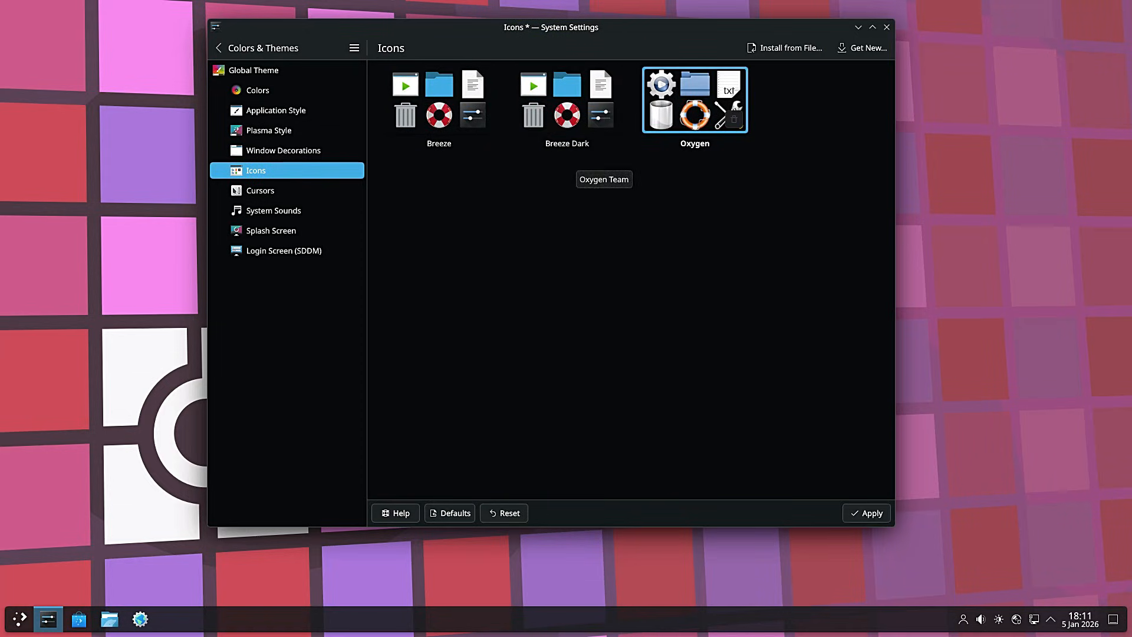
click(866, 512)
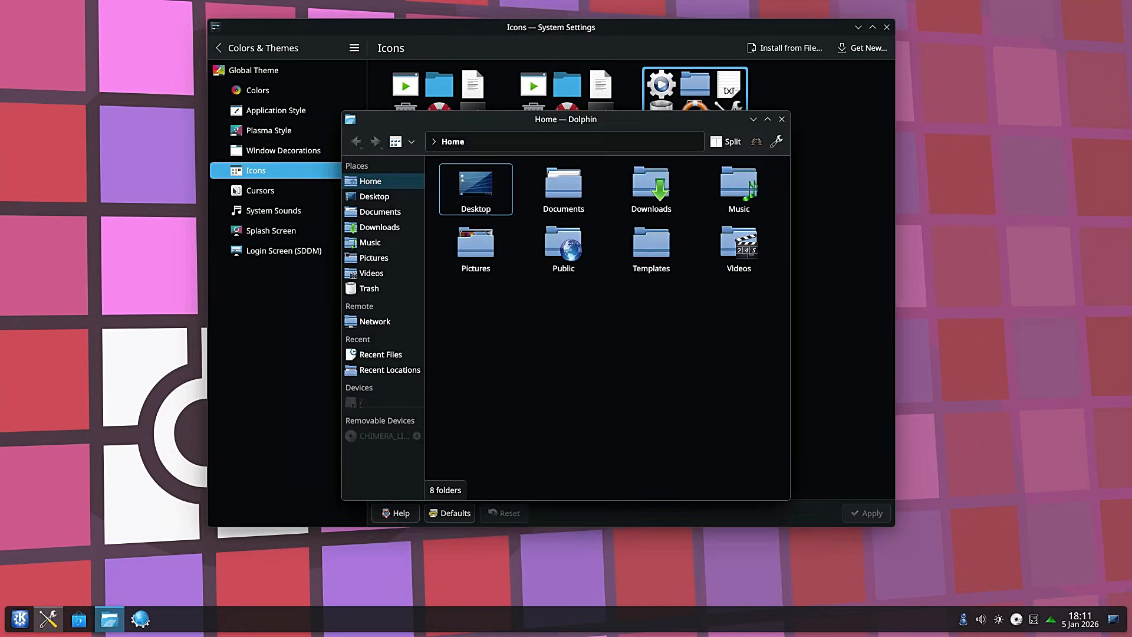
Close the preview, reselect the Breeze icon theme, and close System Settings.
click(781, 119)
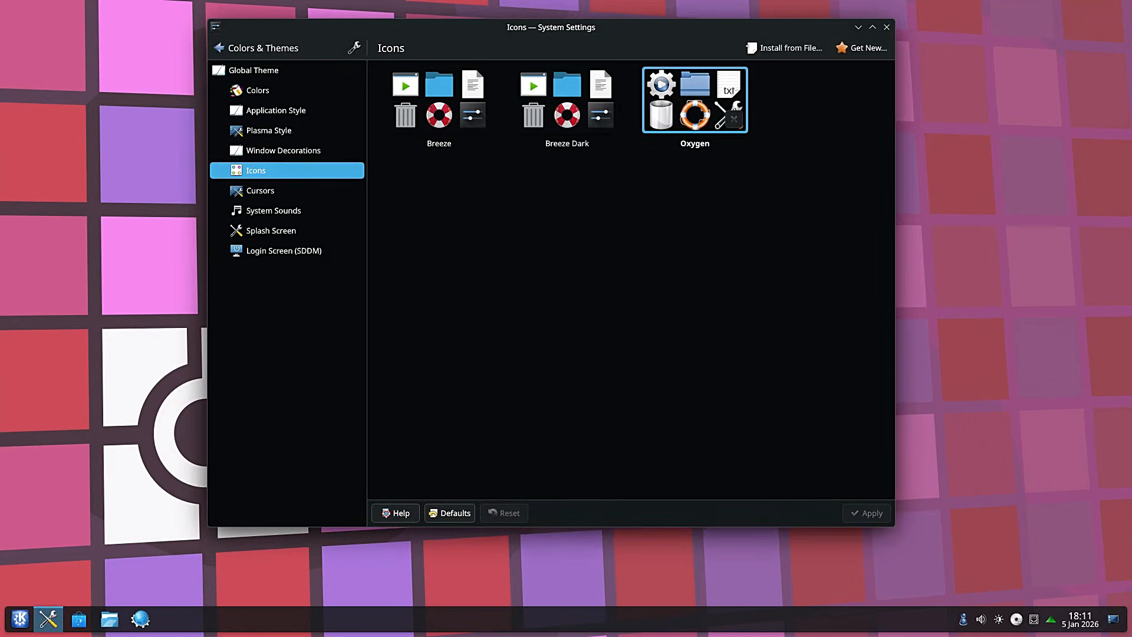
click(438, 100)
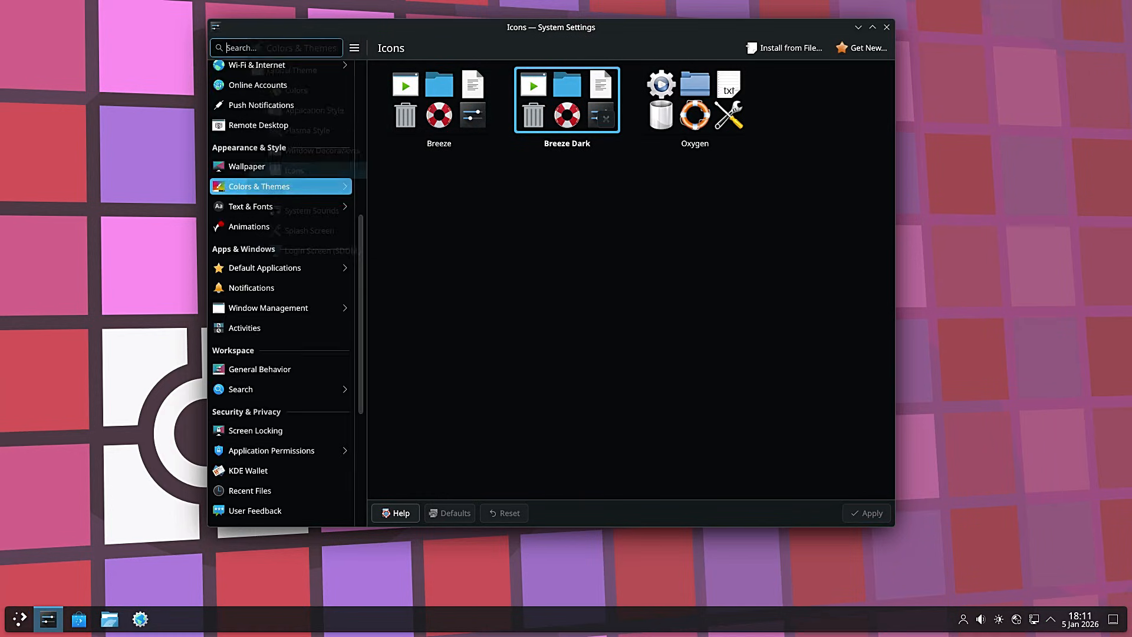
click(439, 100)
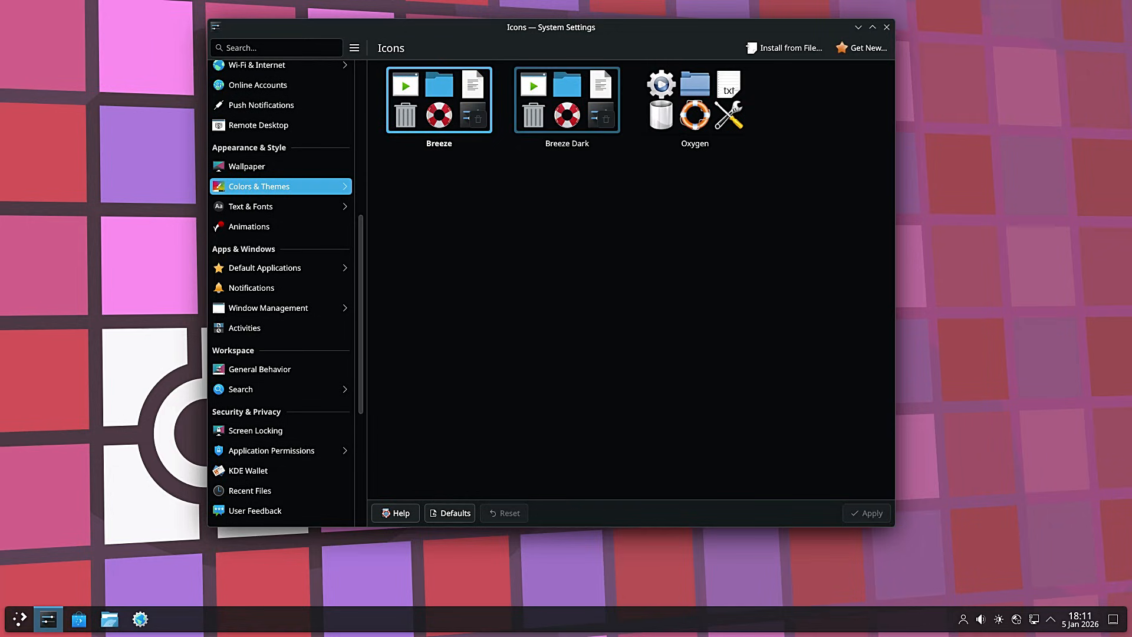
click(567, 99)
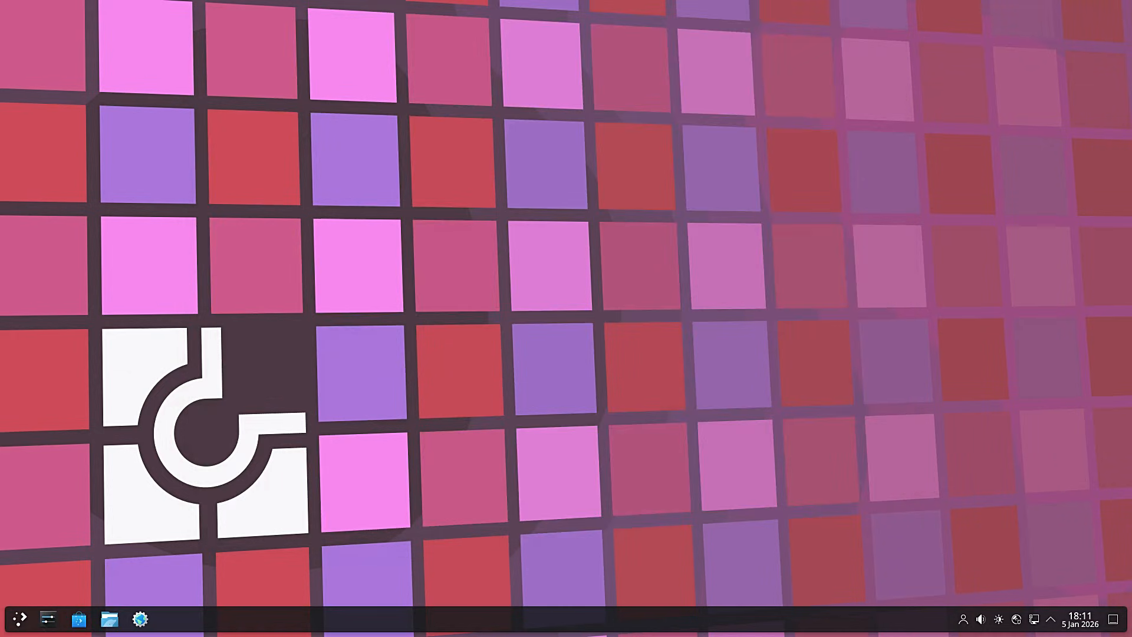
click(109, 618)
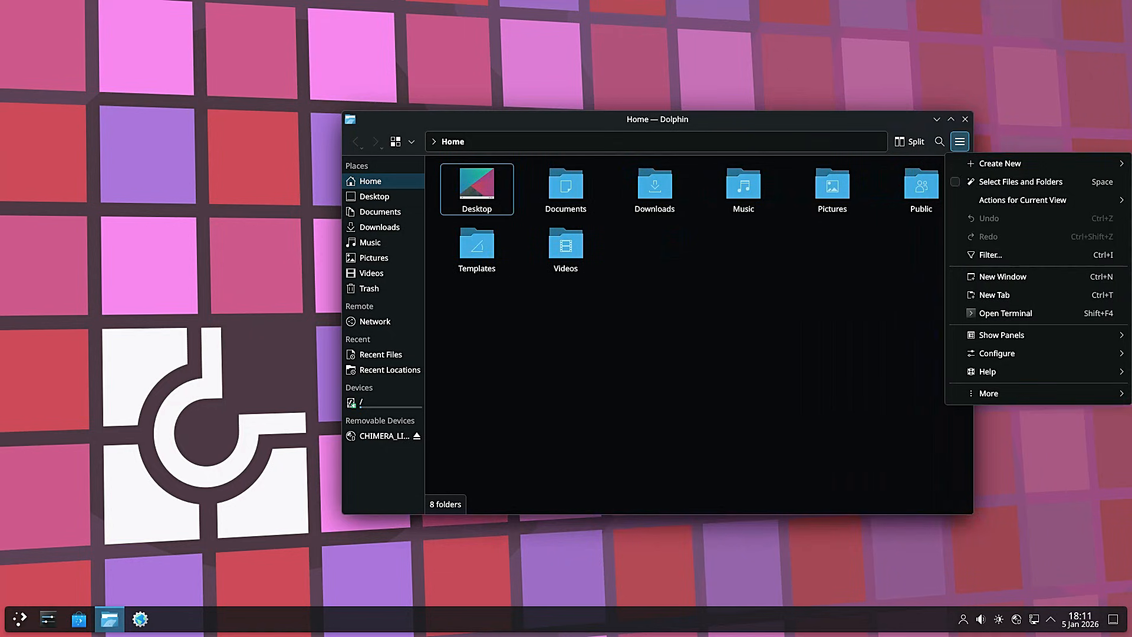
click(987, 371)
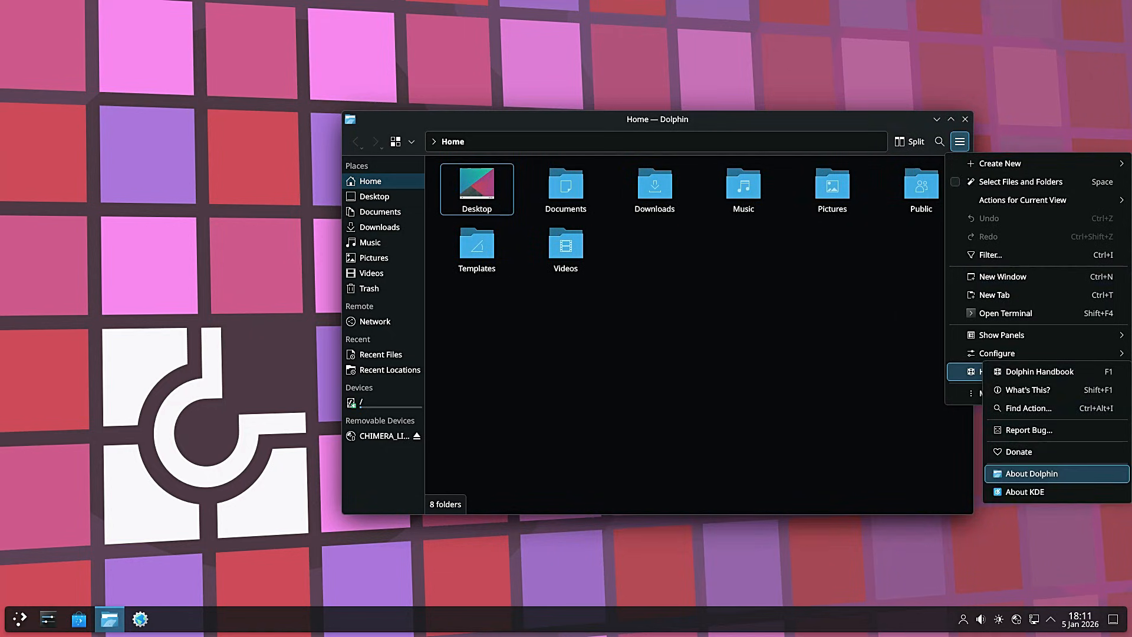
click(1031, 472)
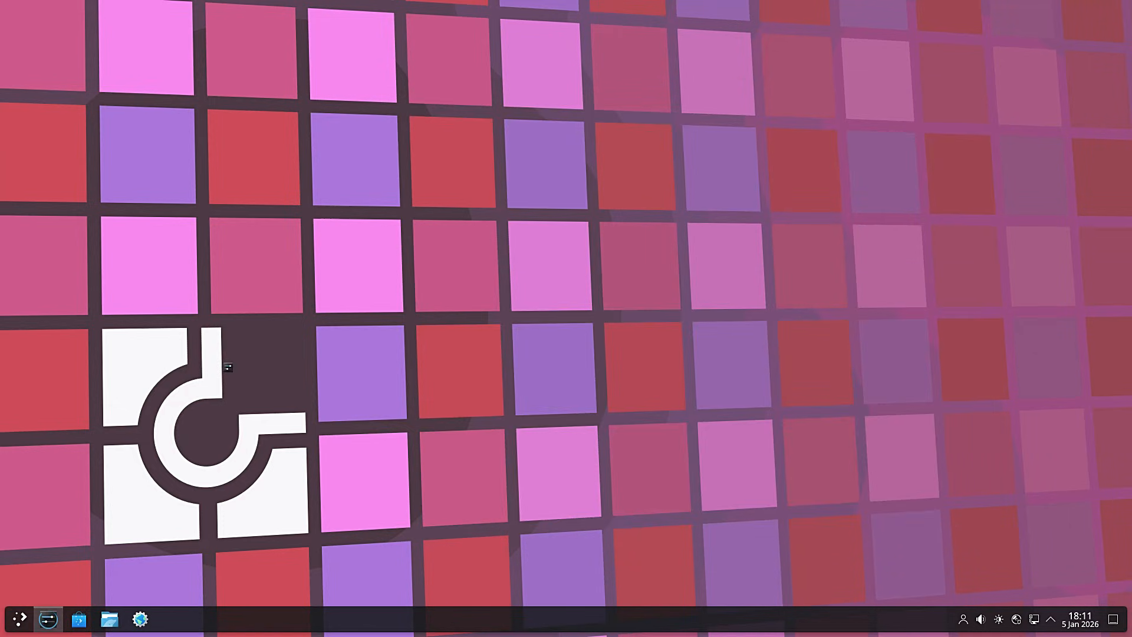
click(47, 619)
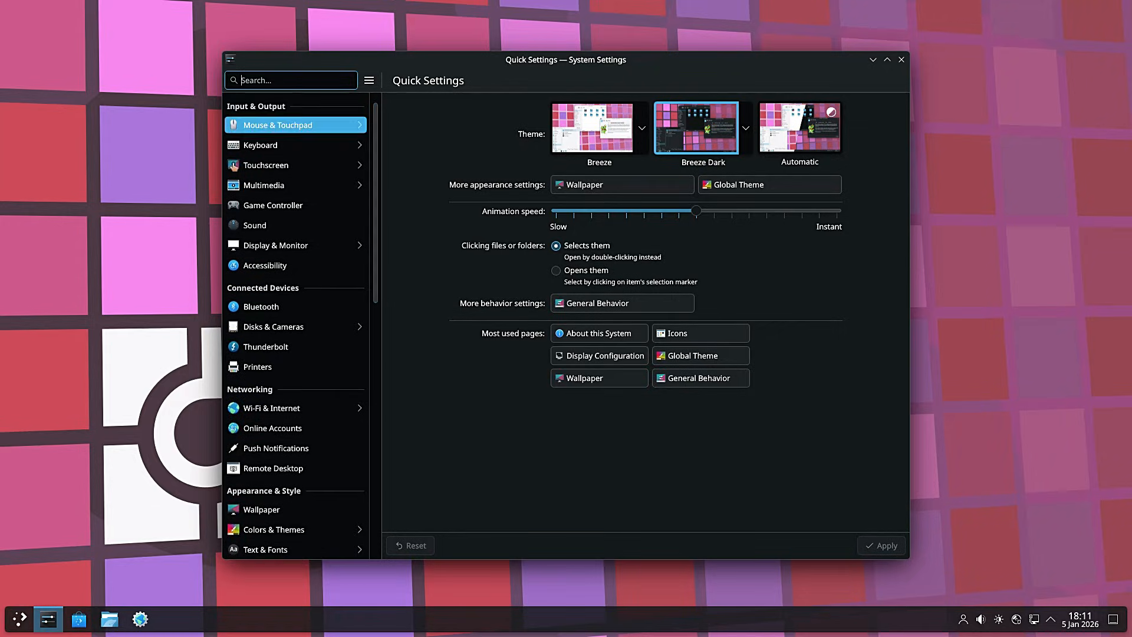
Disable pointer acceleration on the Mouse & Touchpad page, then close System Settings.
click(278, 125)
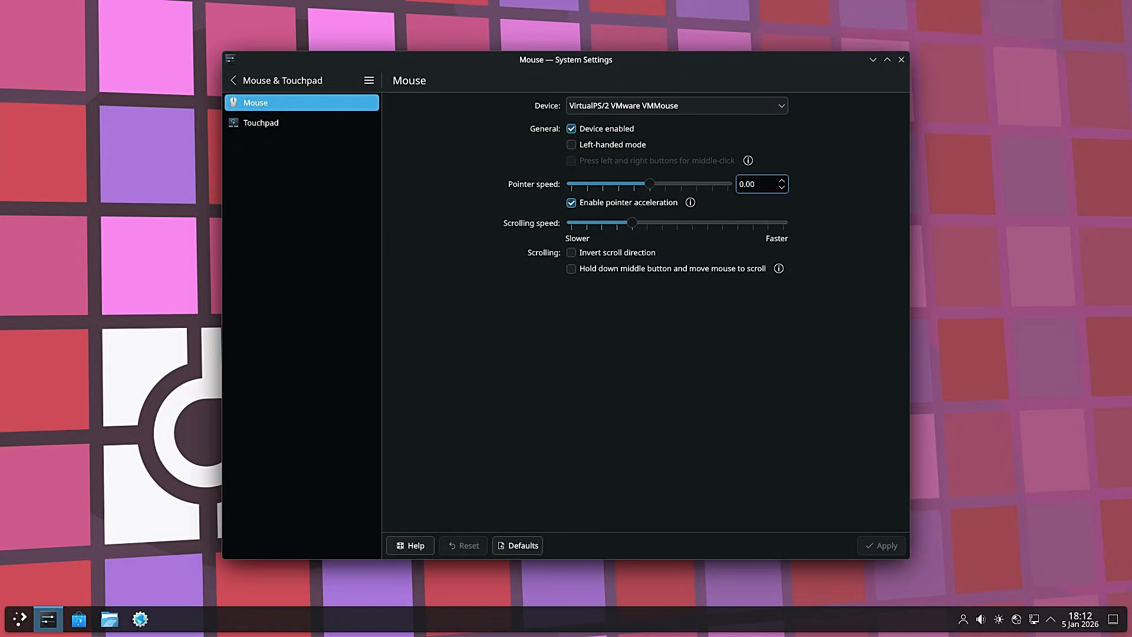
click(570, 202)
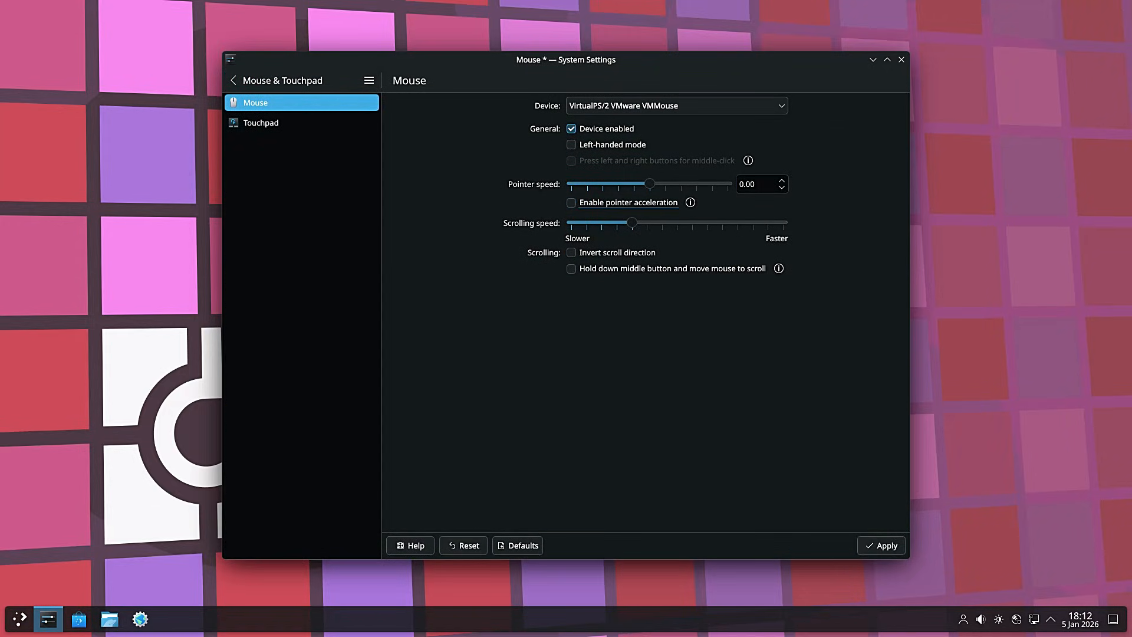
click(901, 59)
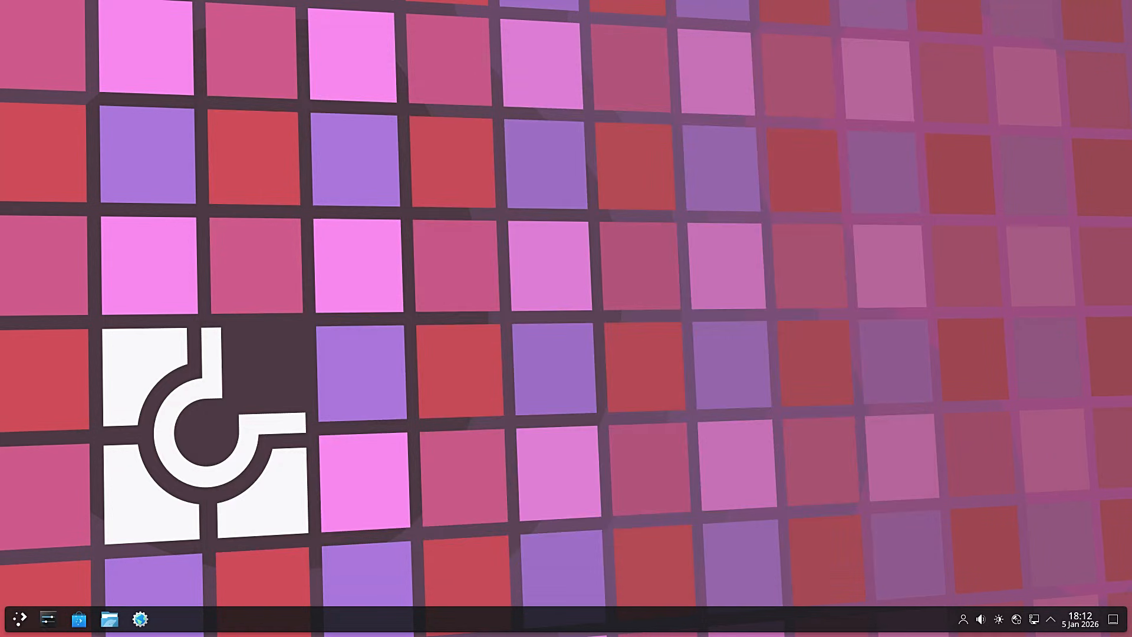
Browse the launcher's All Applications list, then return to the favourites.
click(19, 619)
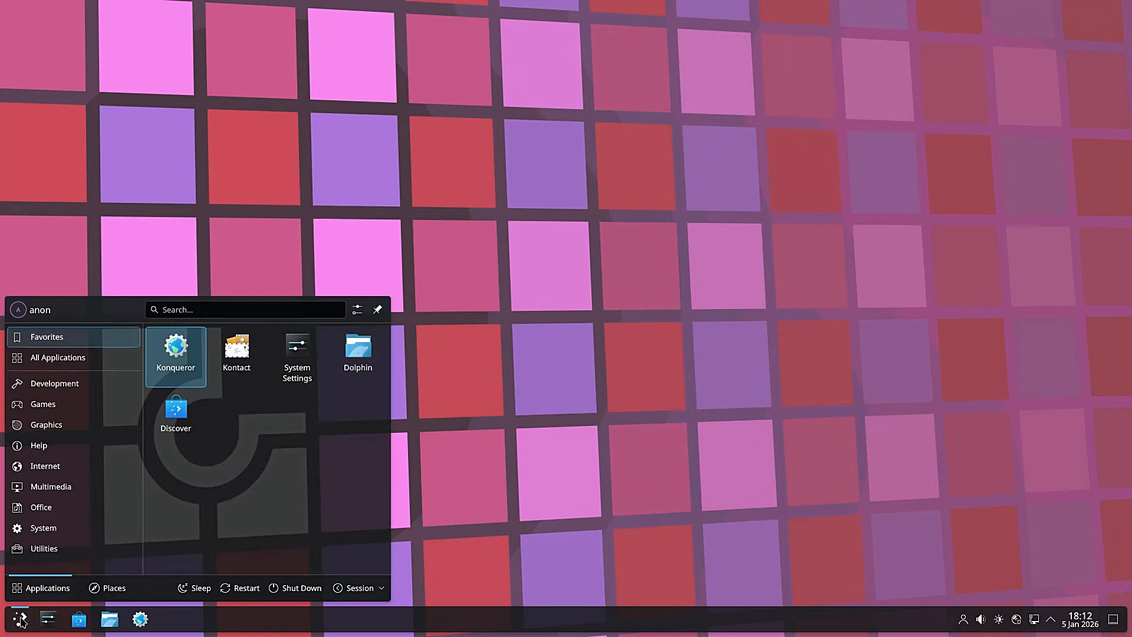
click(58, 358)
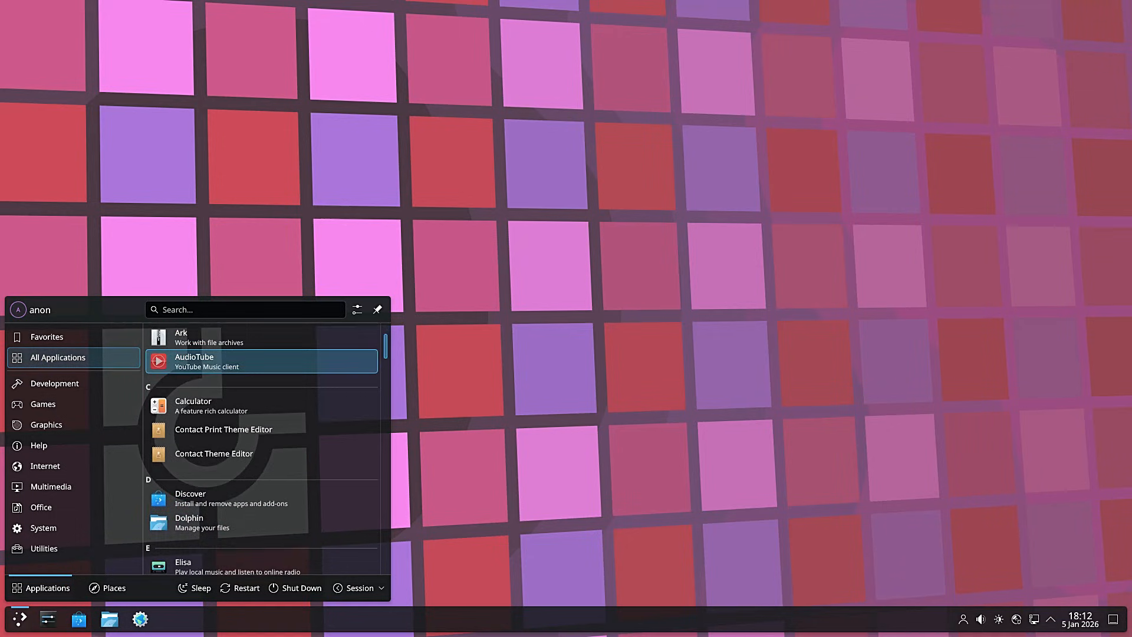
scroll(down, 3)
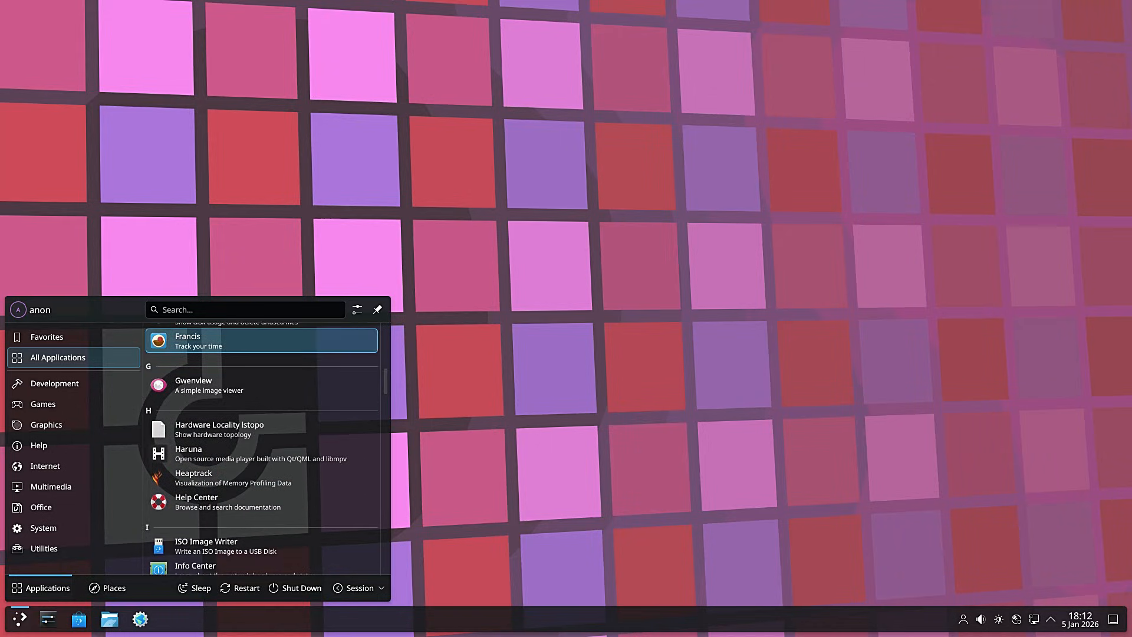
click(260, 341)
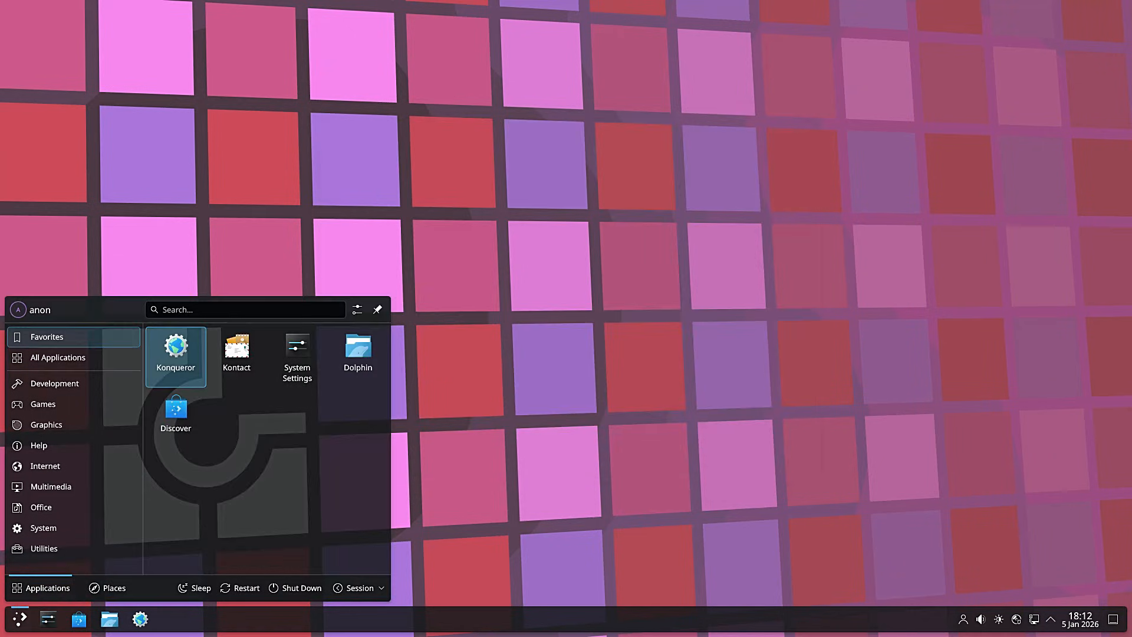
Find and launch Heaptrack from All Applications, then open its Settings menu.
click(58, 357)
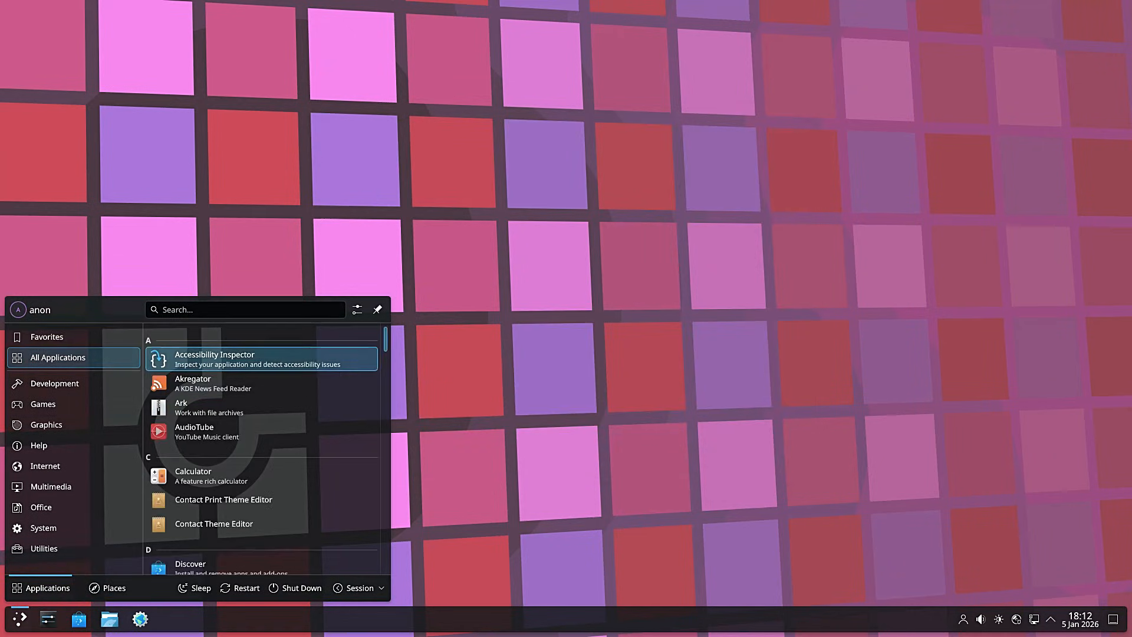
scroll(down, 3)
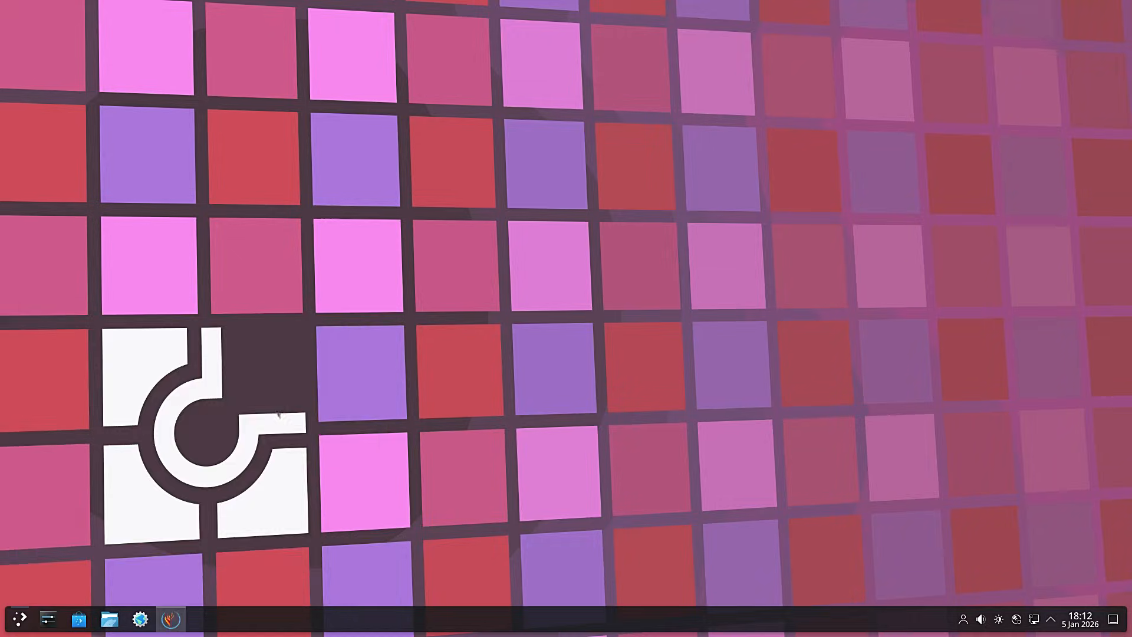
click(171, 619)
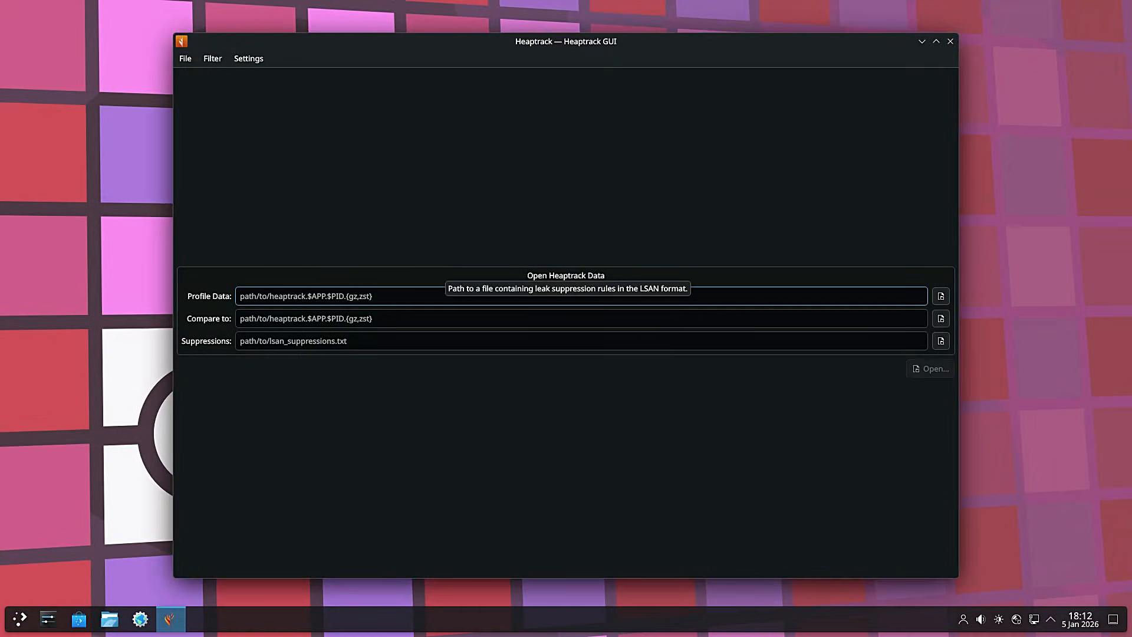
click(248, 59)
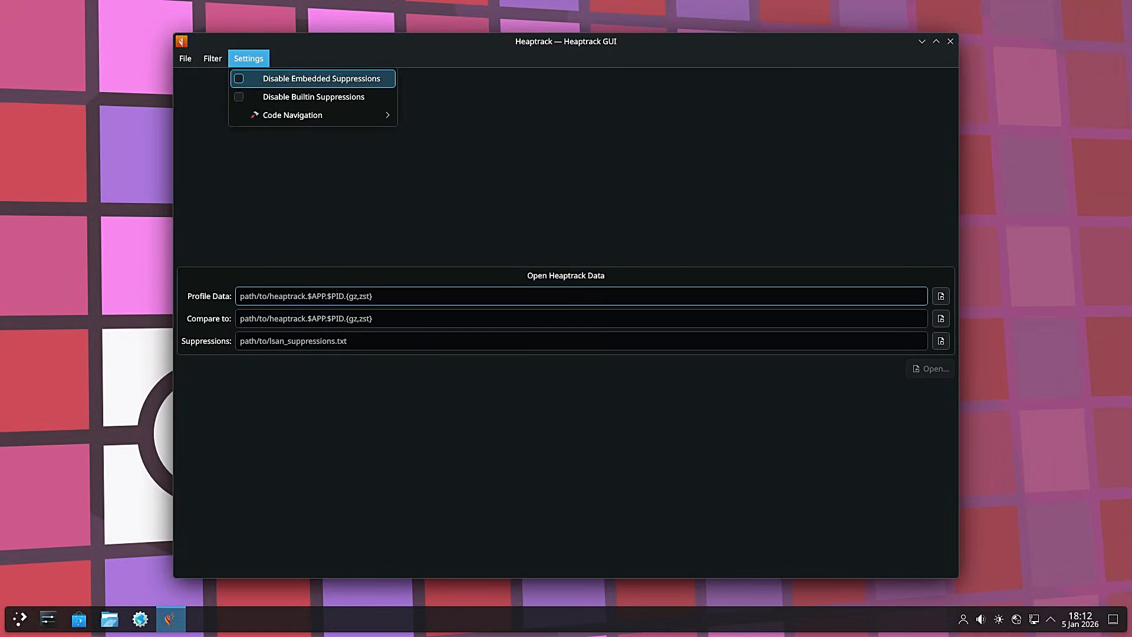